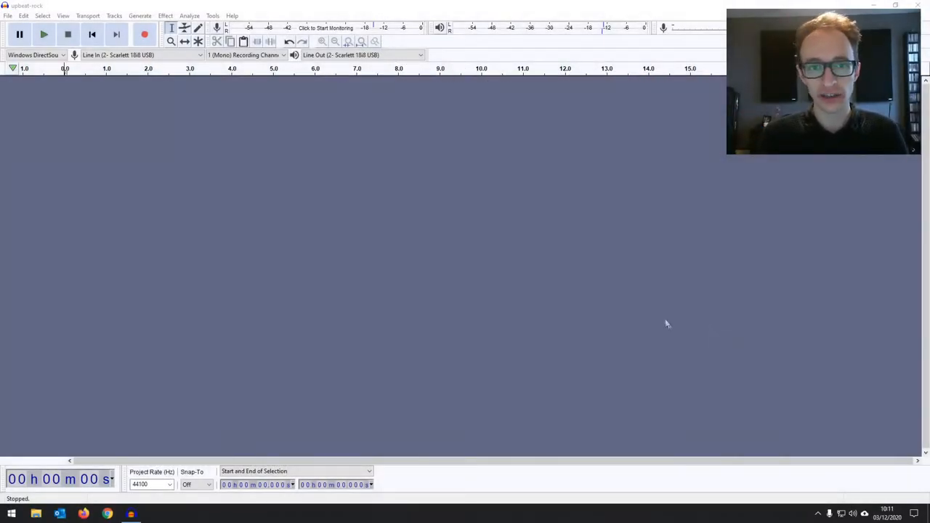
pyautogui.moveTo(547, 218)
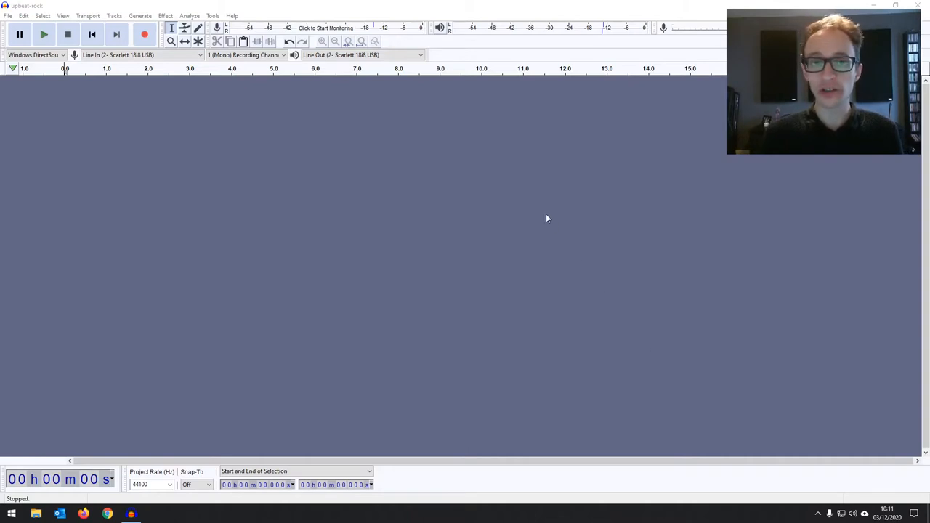
# Restore down the empty upbeat-rock project window to expose the desktop.
pyautogui.click(8, 15)
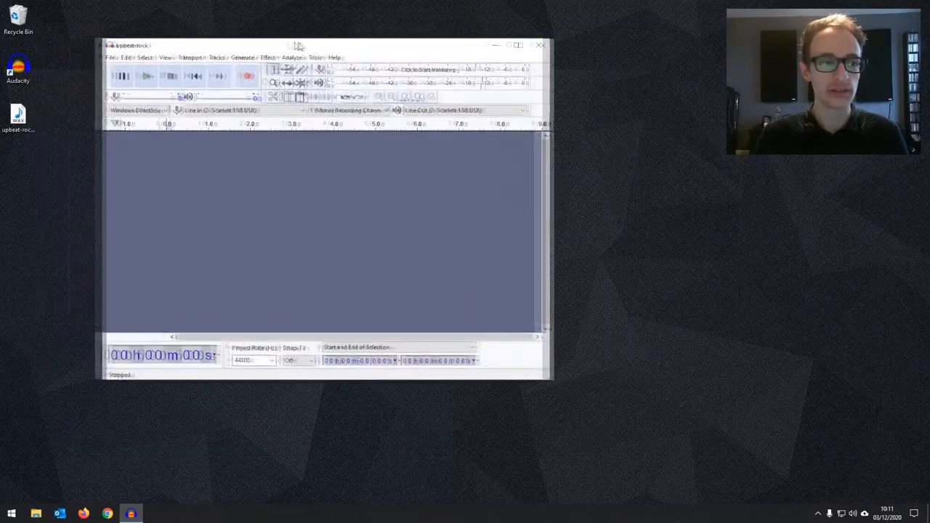
# Drag the upbeat-rock WAV from the desktop into Audacity as a stereo track.
pyautogui.moveTo(18, 116); pyautogui.dragTo(199, 181)
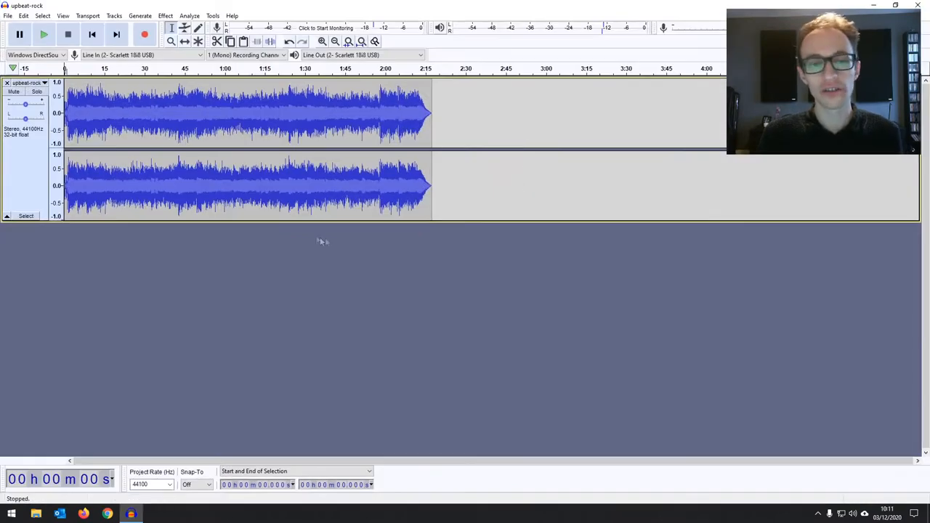
pyautogui.moveTo(298, 215)
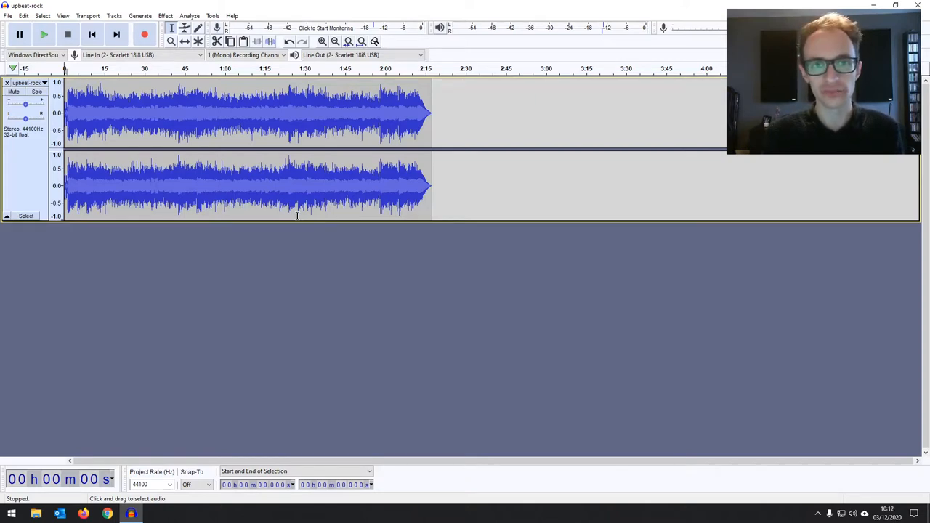
pyautogui.moveTo(133, 69)
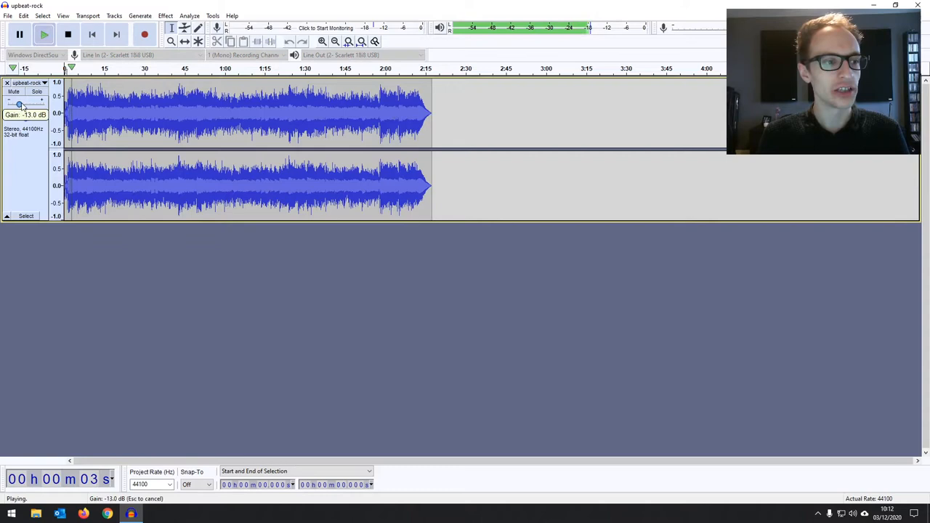
# Lower the backing track's Gain slider.
pyautogui.moveTo(20, 105); pyautogui.dragTo(16, 105)
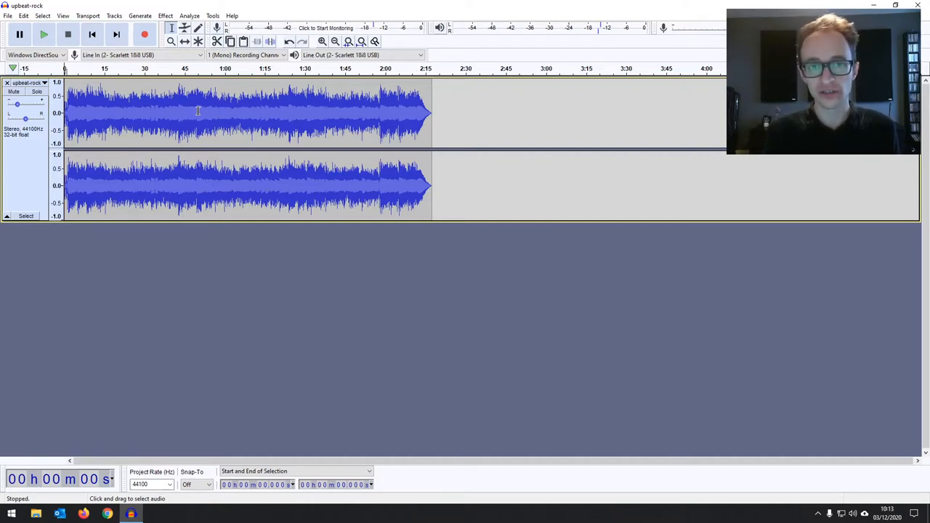
pyautogui.moveTo(461, 294)
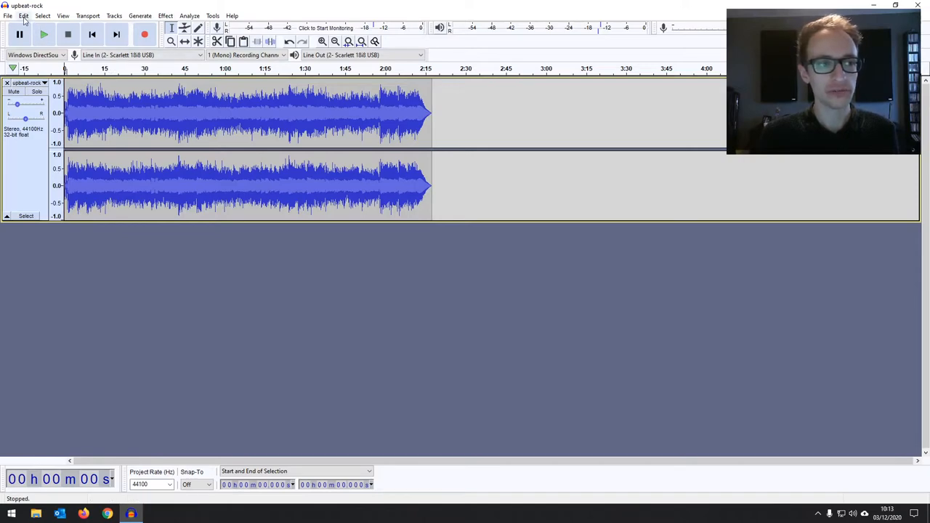
# Confirm overdub ('Play other tracks while recording') is enabled in Recording preferences and accept.
pyautogui.click(24, 15)
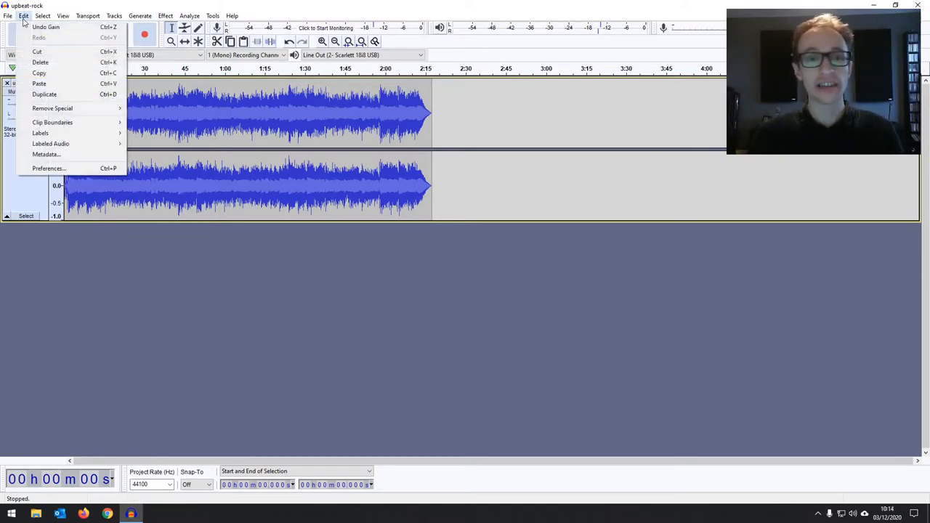
pyautogui.click(48, 167)
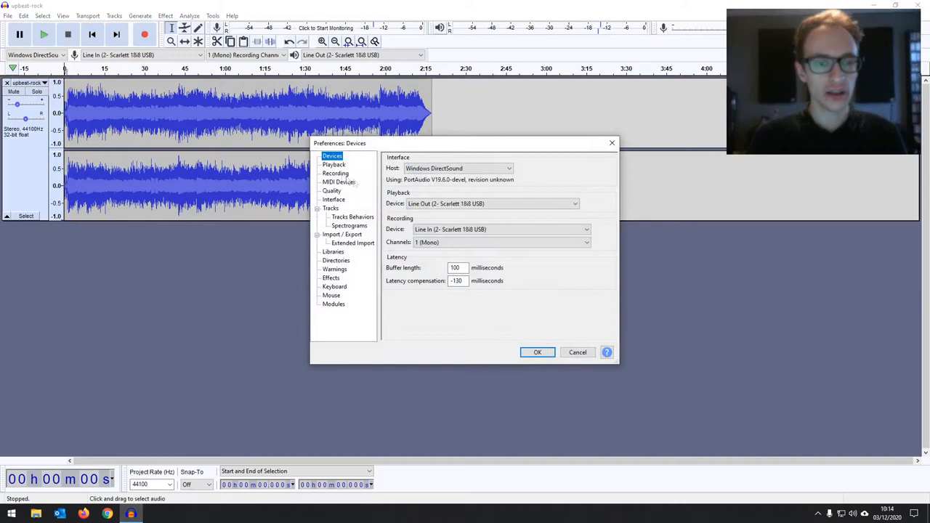
pyautogui.click(335, 173)
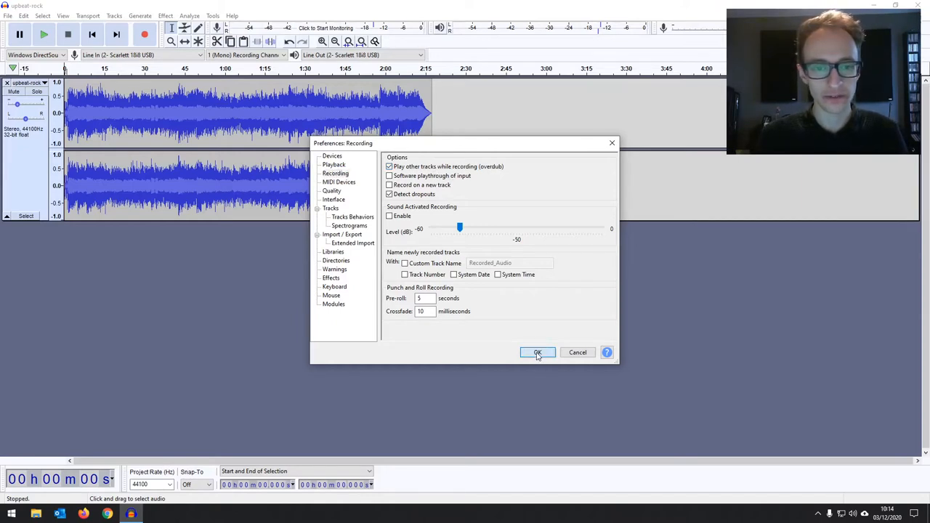
pyautogui.click(537, 352)
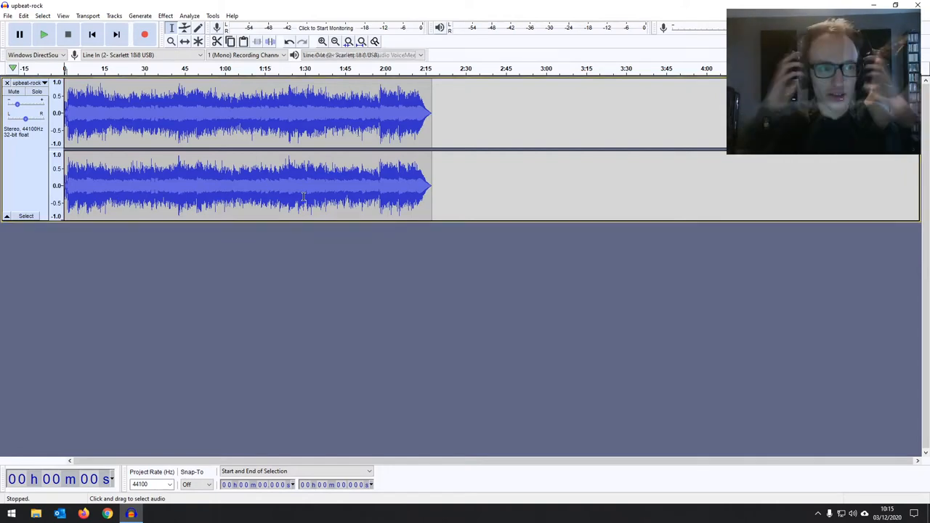
# Set the playback device to VoiceMeeter Aux Input and return to the project start.
pyautogui.click(361, 54)
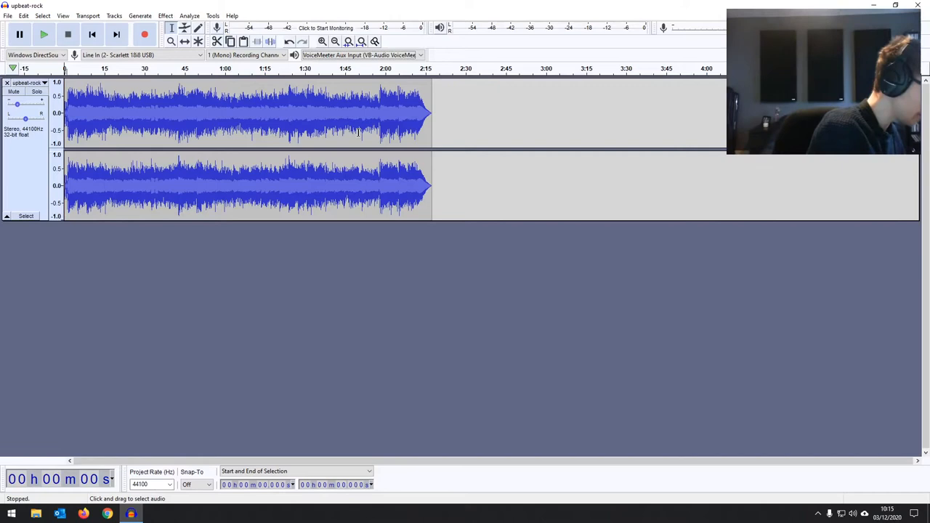
pyautogui.moveTo(259, 274)
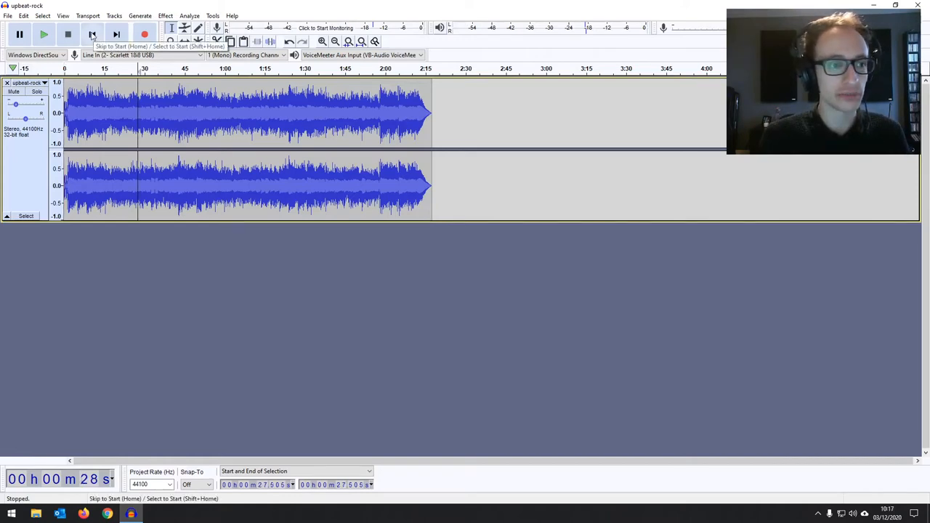
pyautogui.click(92, 35)
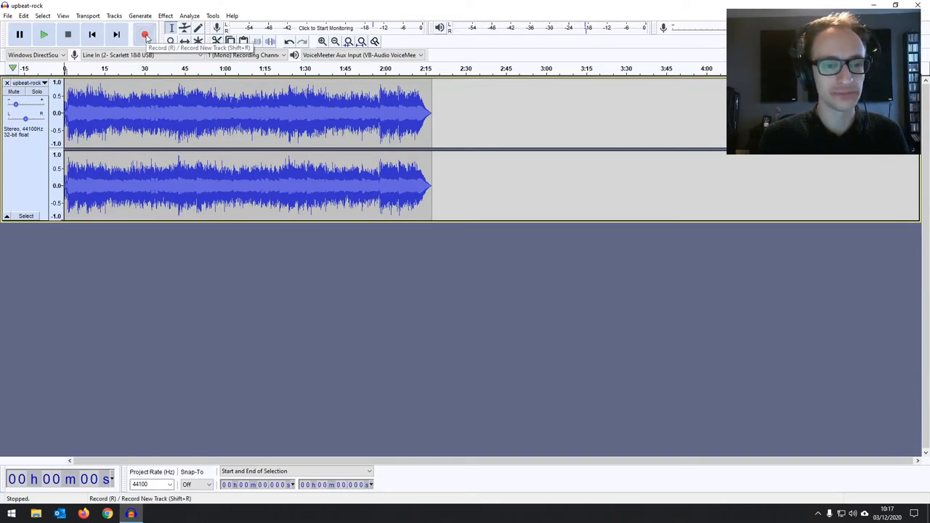
pyautogui.click(144, 34)
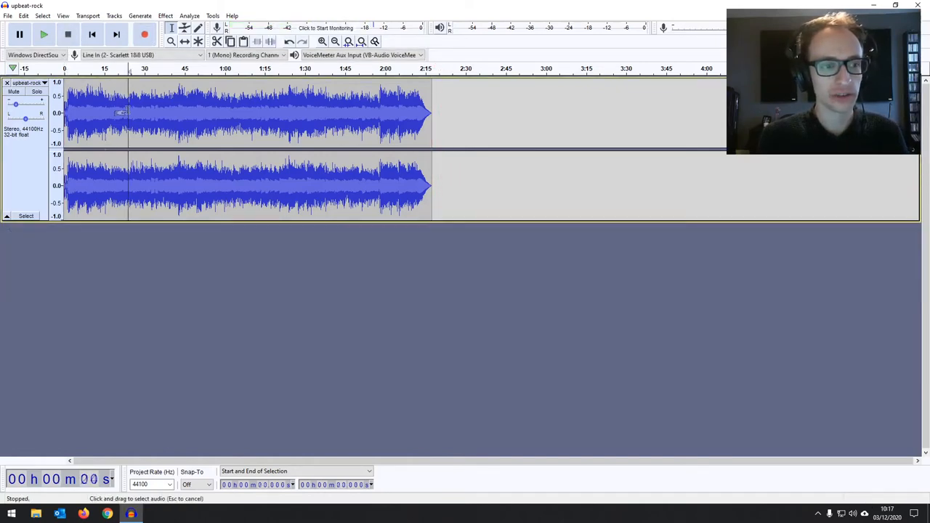
pyautogui.moveTo(93, 34)
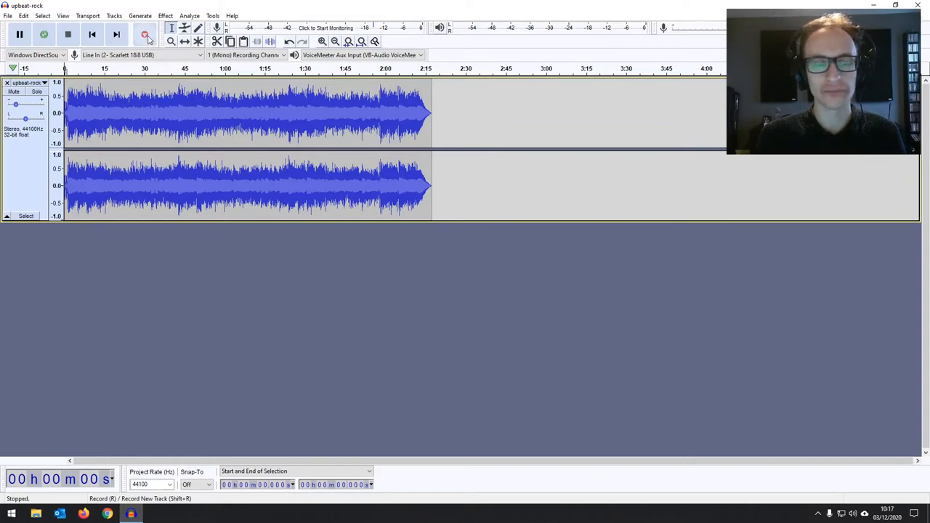
pyautogui.moveTo(145, 34)
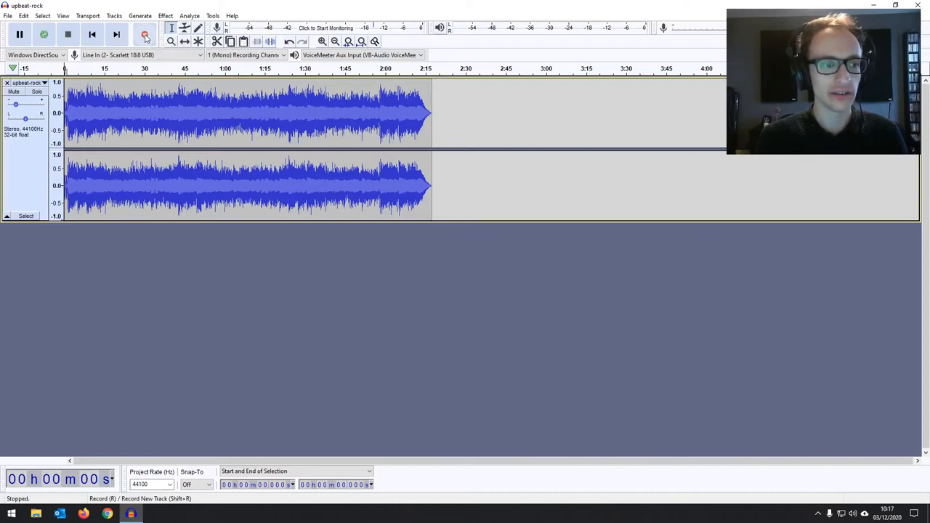
# Record dialogue onto a new mono track while turning the backing track to -18 dB.
pyautogui.click(145, 34)
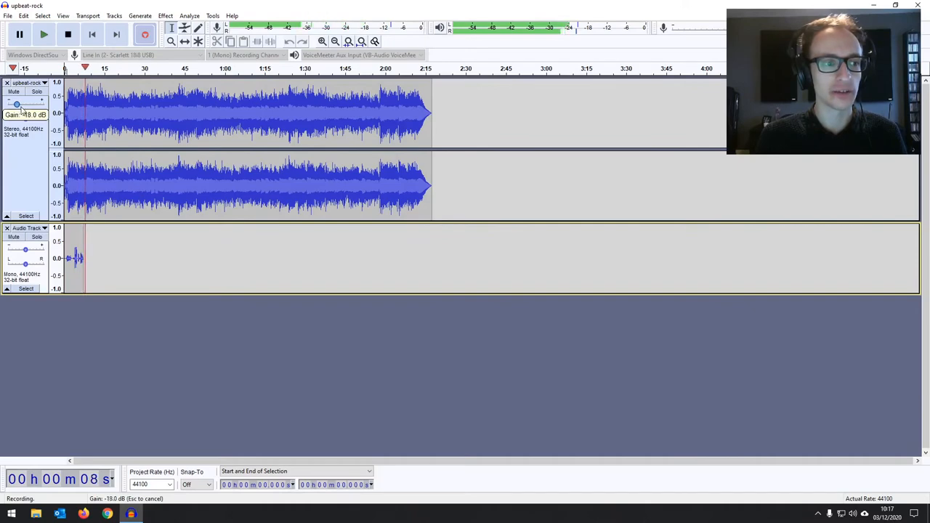
pyautogui.moveTo(10, 105); pyautogui.dragTo(19, 106)
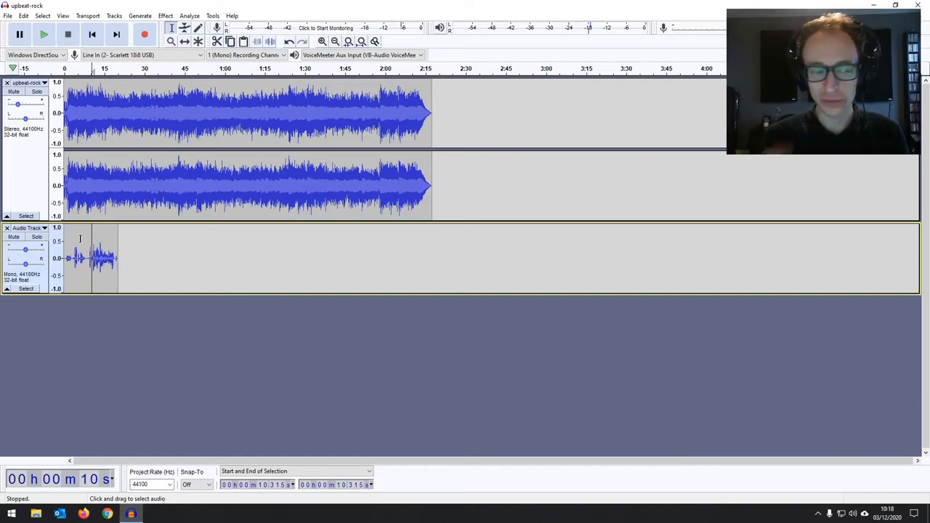
pyautogui.moveTo(37, 237)
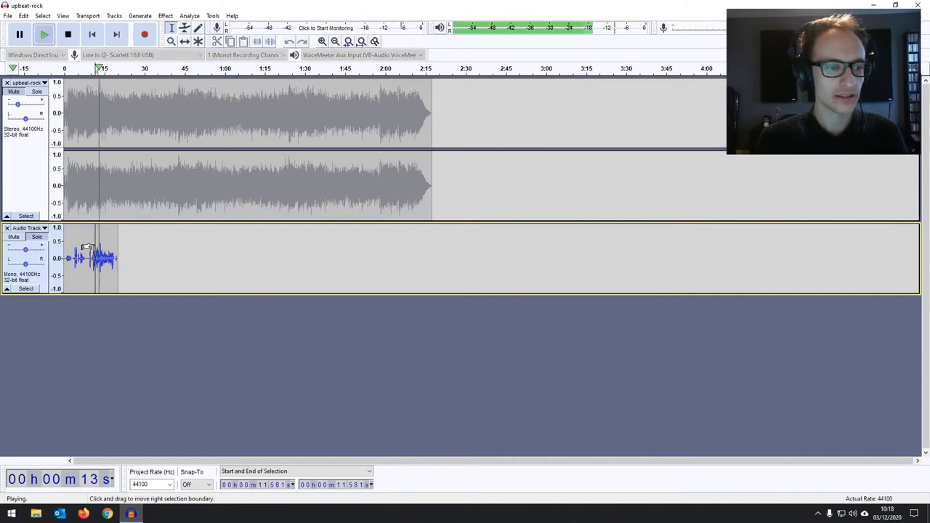
pyautogui.click(67, 34)
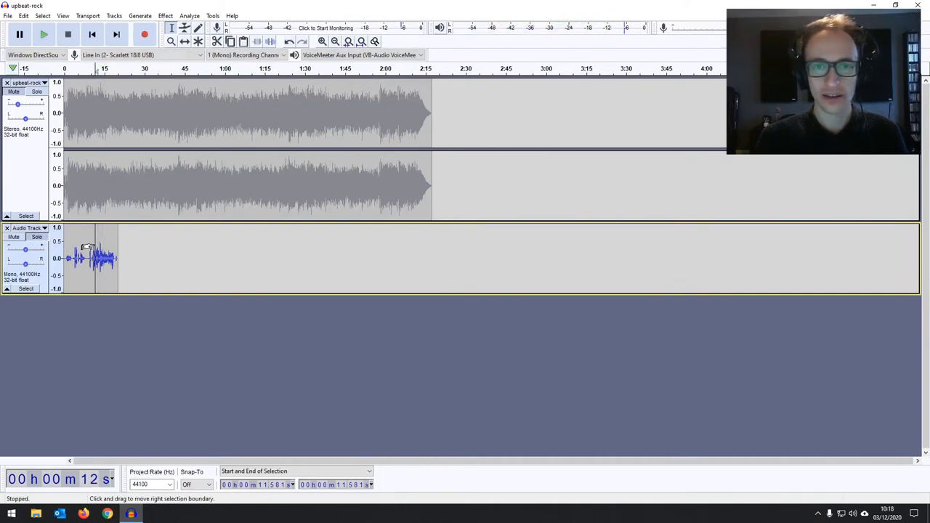
pyautogui.click(37, 93)
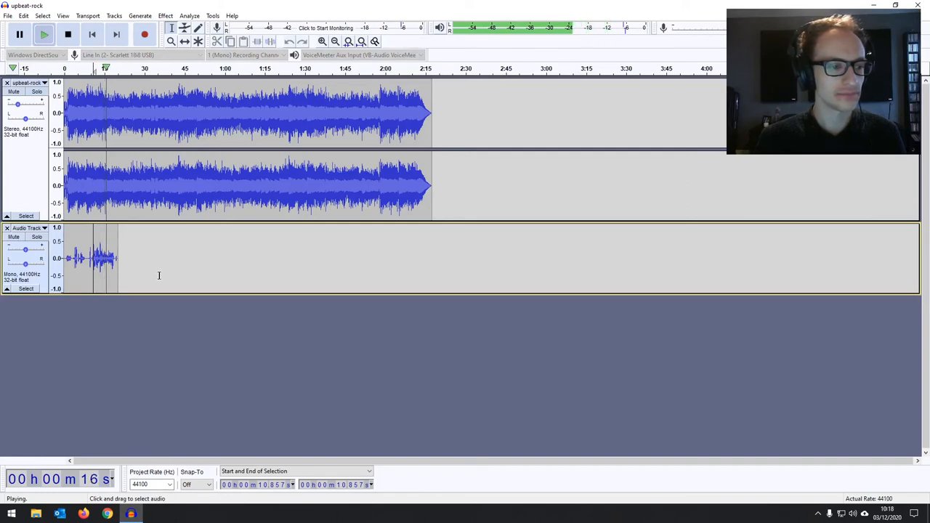
pyautogui.click(67, 34)
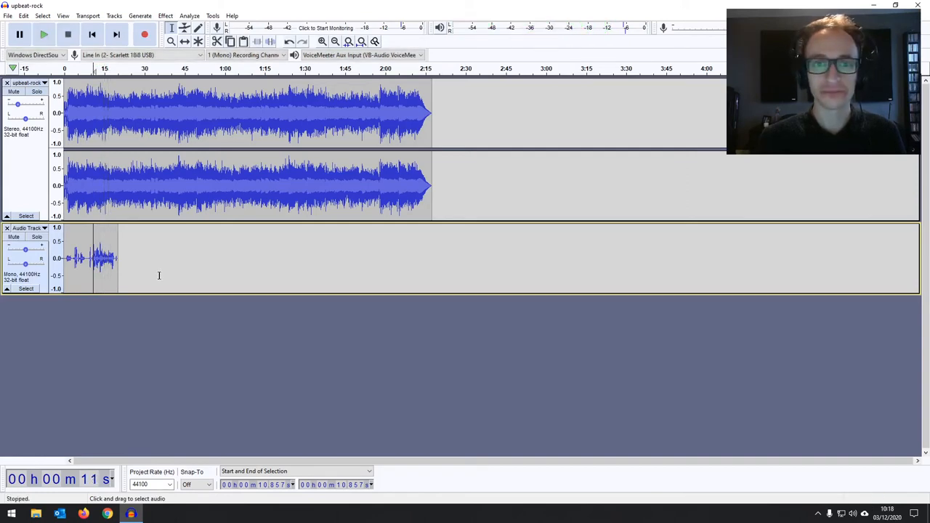